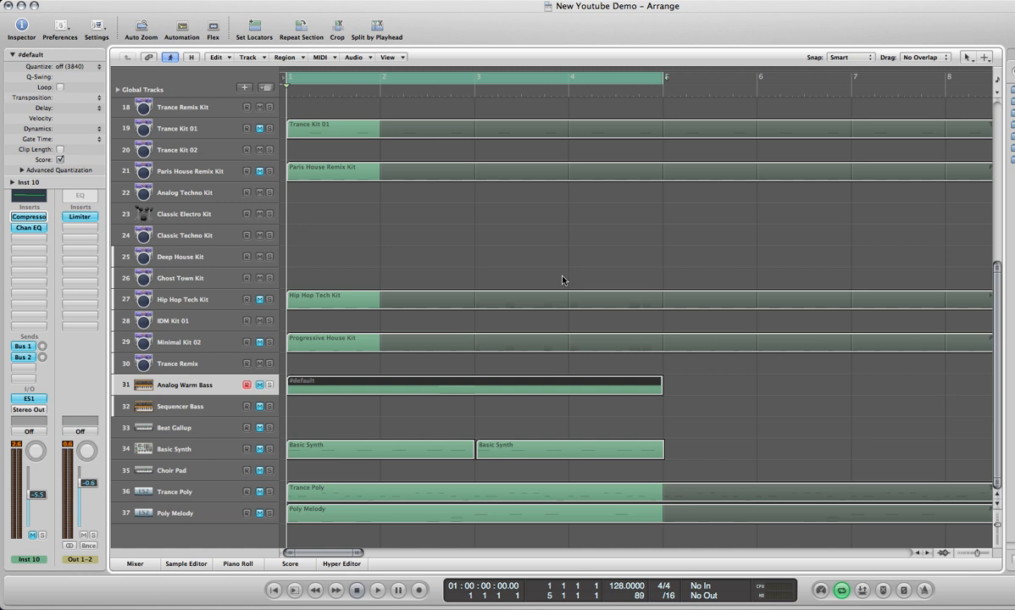
mouse_move(360, 205)
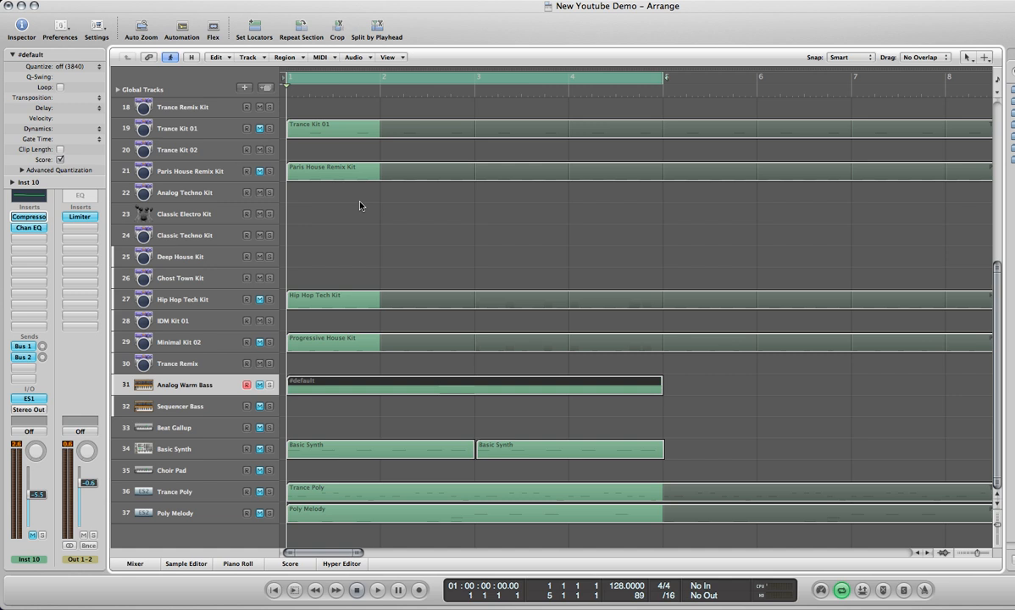
mouse_move(341, 168)
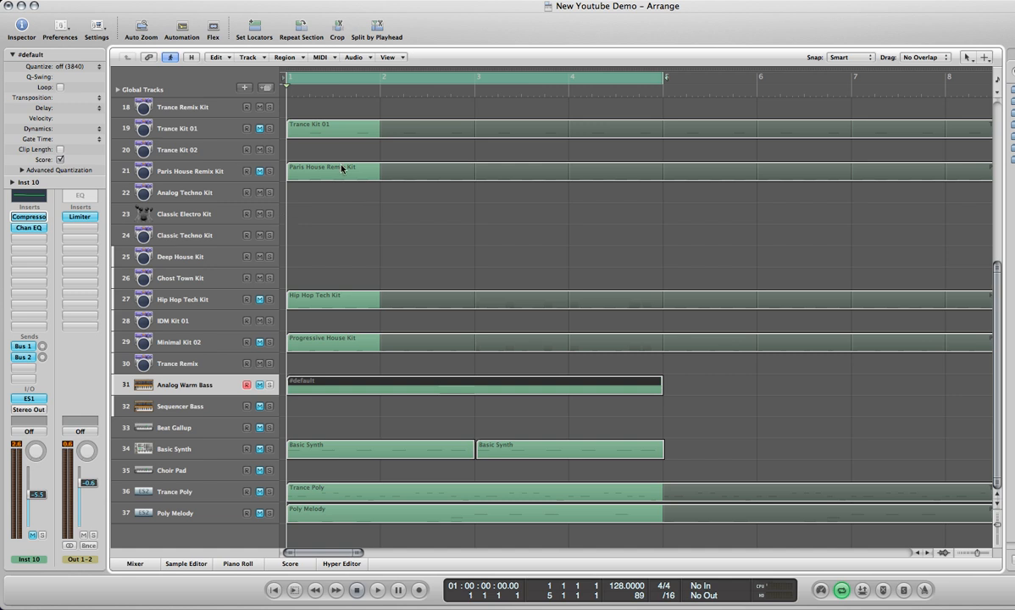
mouse_move(404, 254)
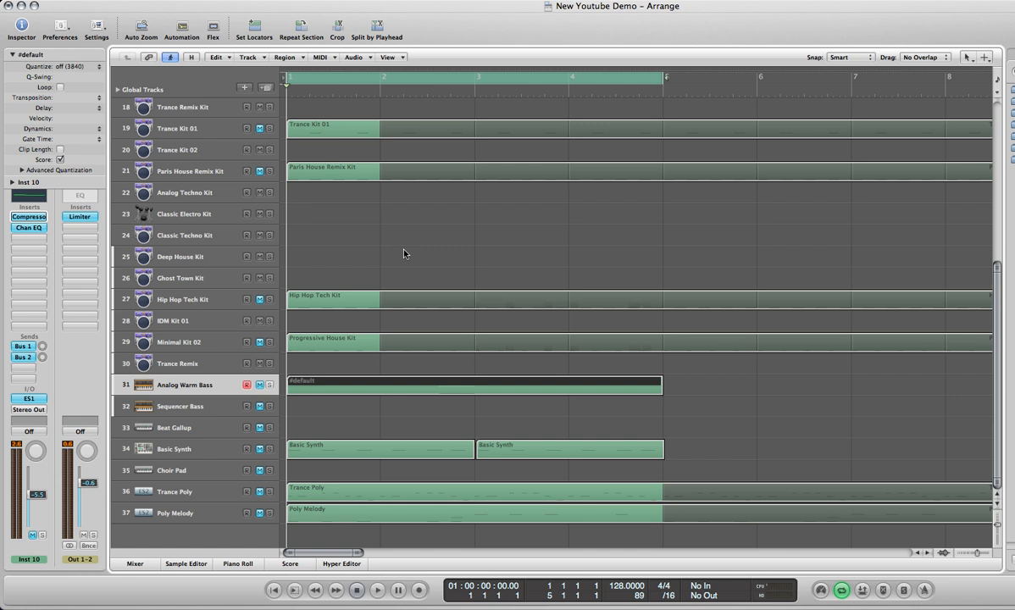
mouse_move(260, 141)
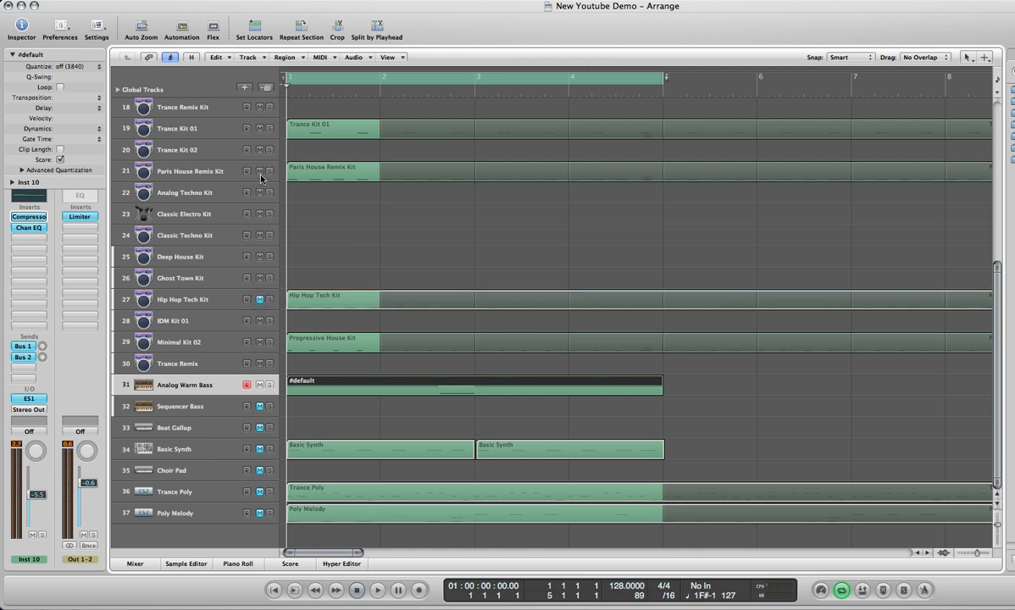
- Solo track 21, Paris House Remix Kit, whose channel sends to Bus 10
left_click(377, 590)
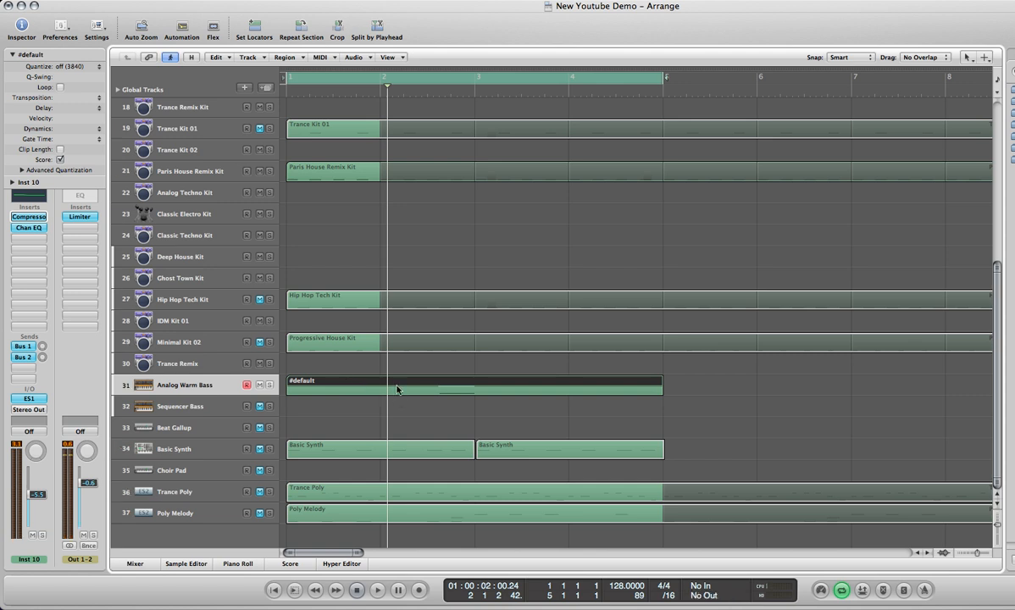
mouse_move(306, 188)
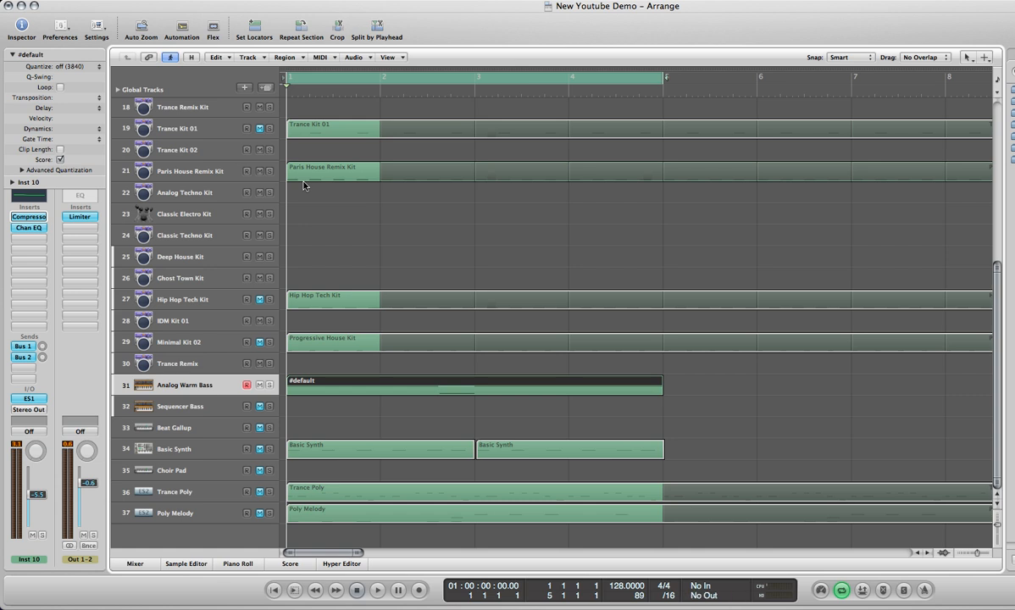
mouse_move(322, 179)
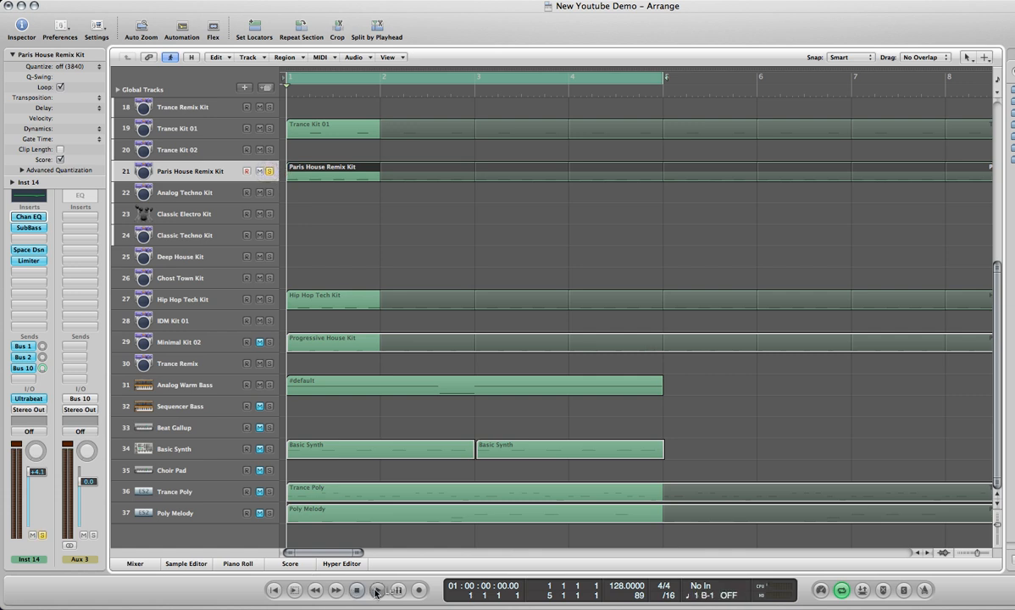
- Play and stop the soloed drum kit, then solo track 31 Analog Warm Bass
left_click(377, 590)
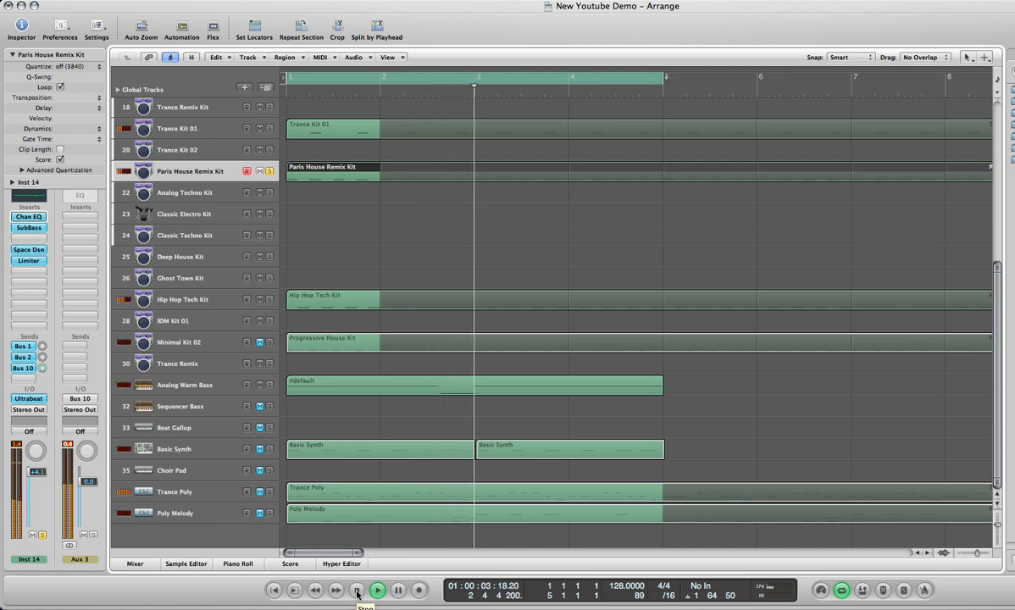
left_click(355, 590)
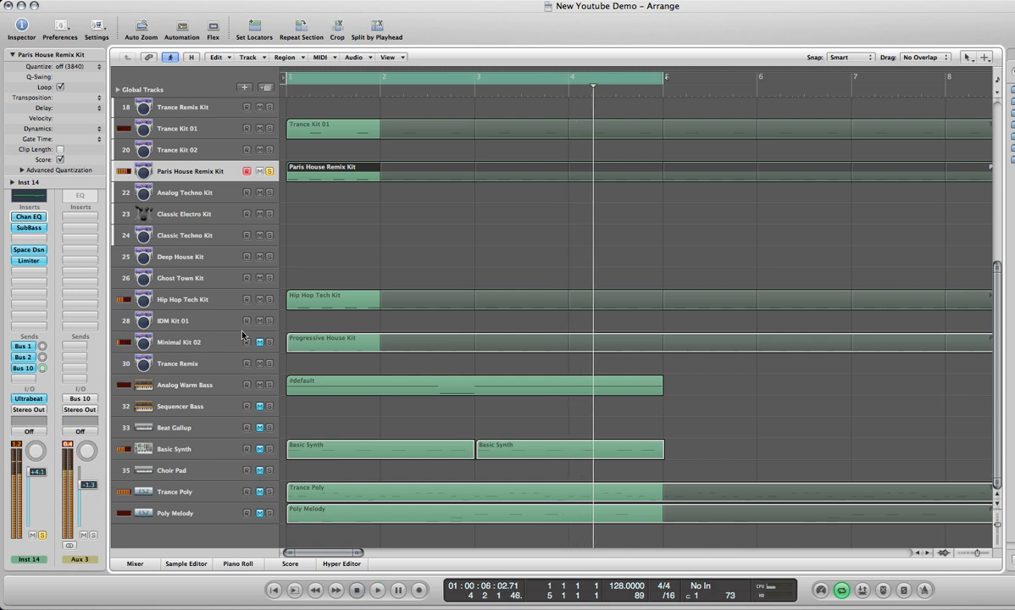
left_click(184, 384)
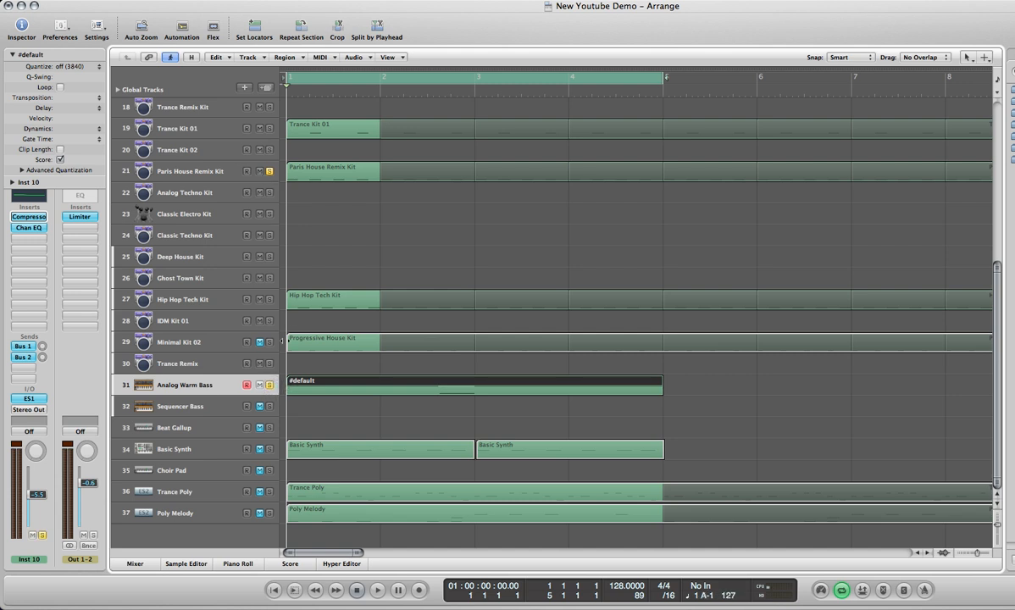
- Mute track 21 Paris House Remix Kit while keeping it soloed
left_click(376, 589)
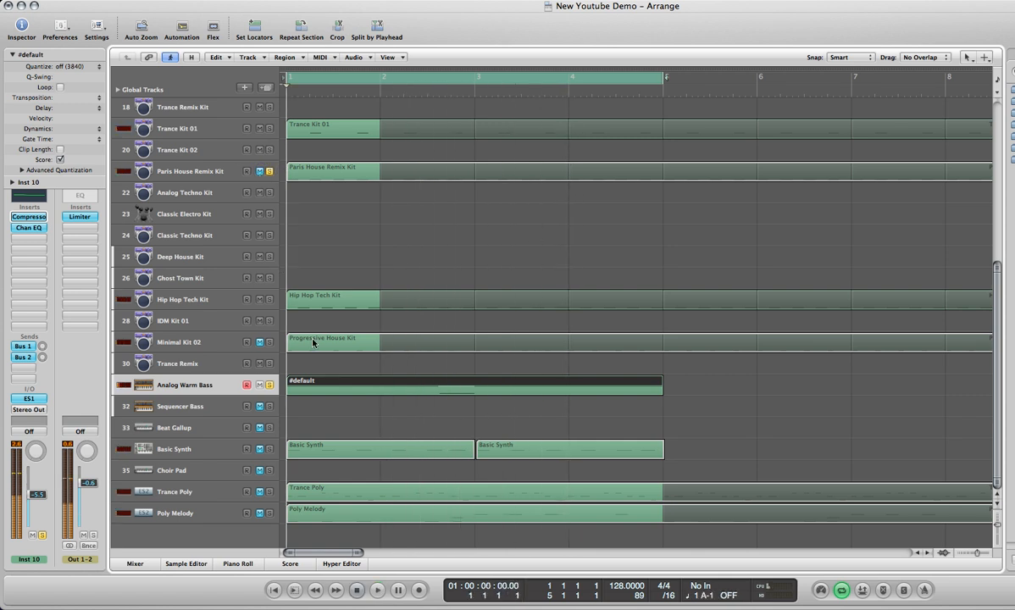
left_click(238, 563)
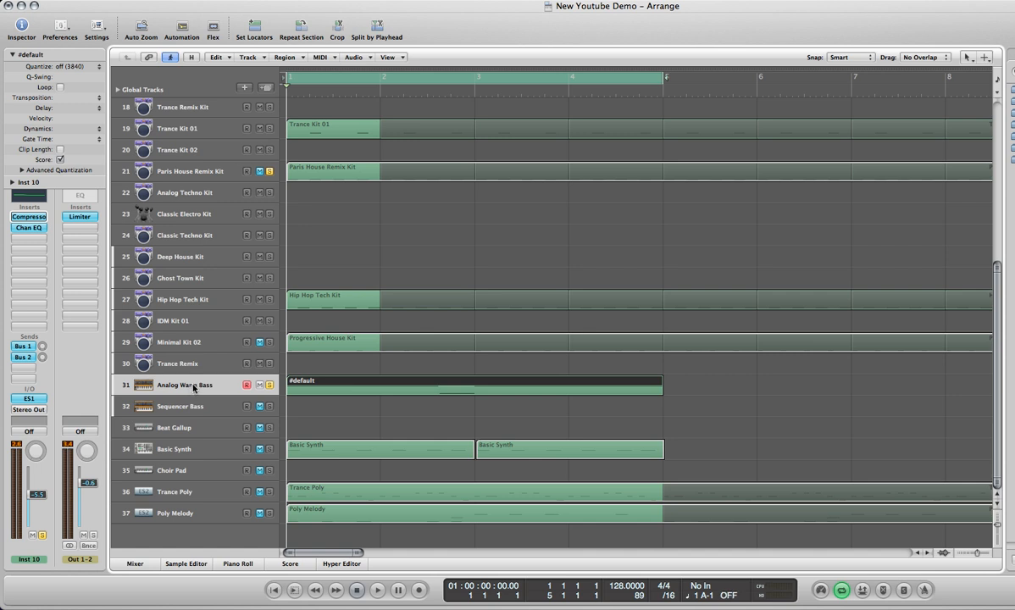
mouse_move(203, 390)
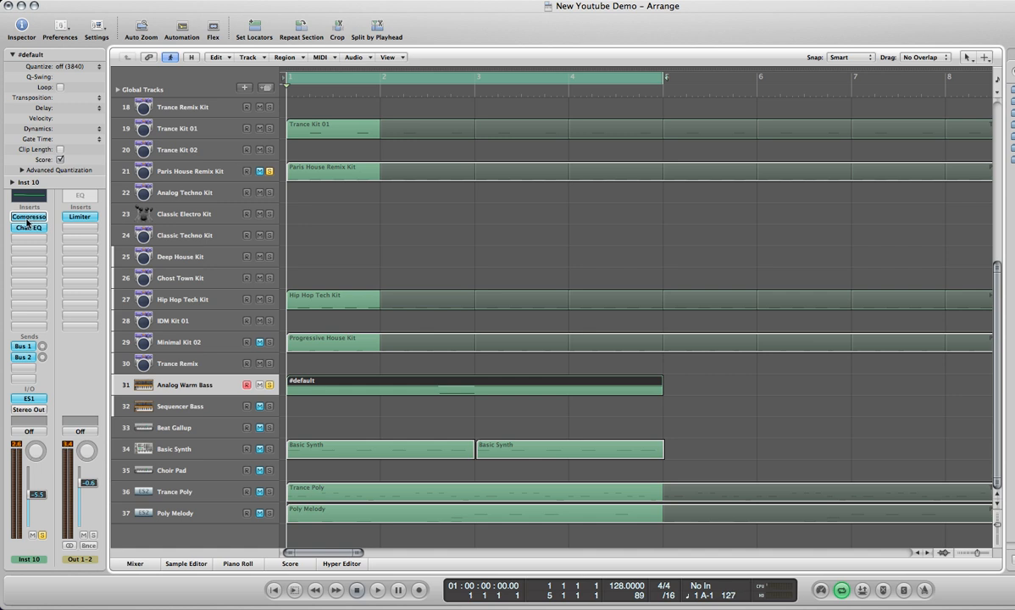
left_click(28, 217)
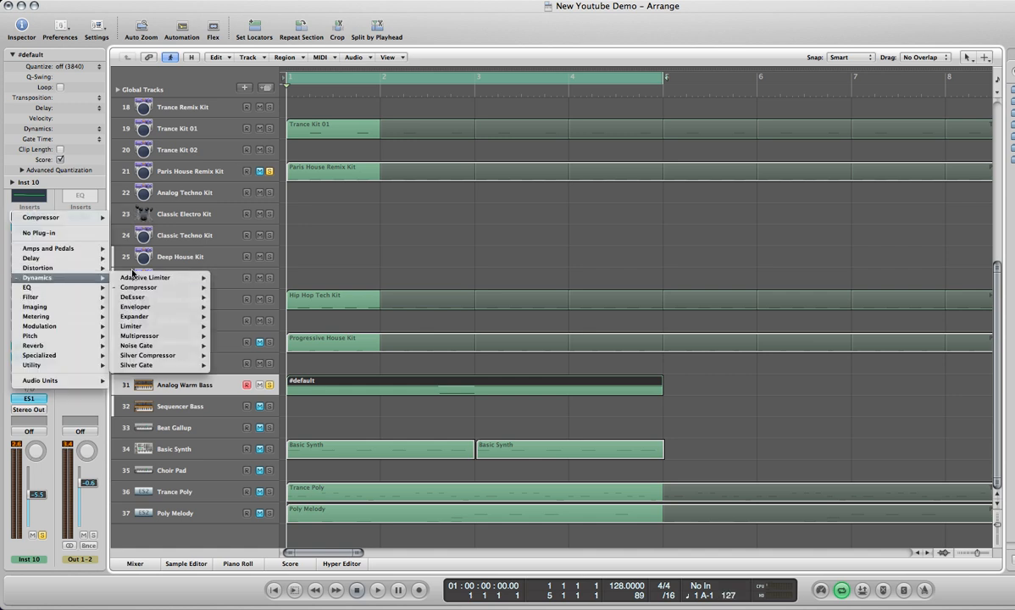
mouse_move(139, 287)
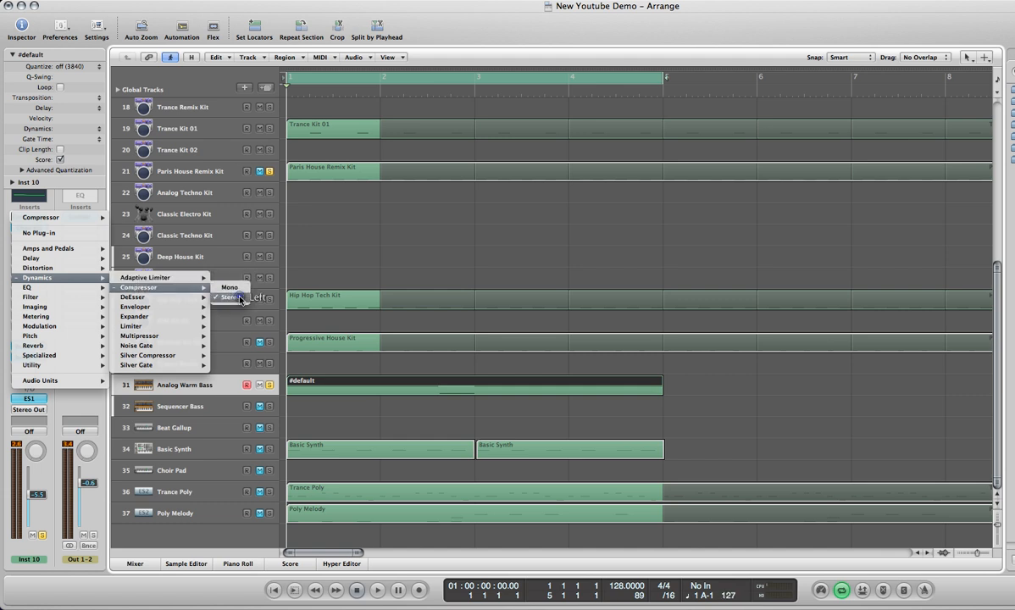
left_click(227, 297)
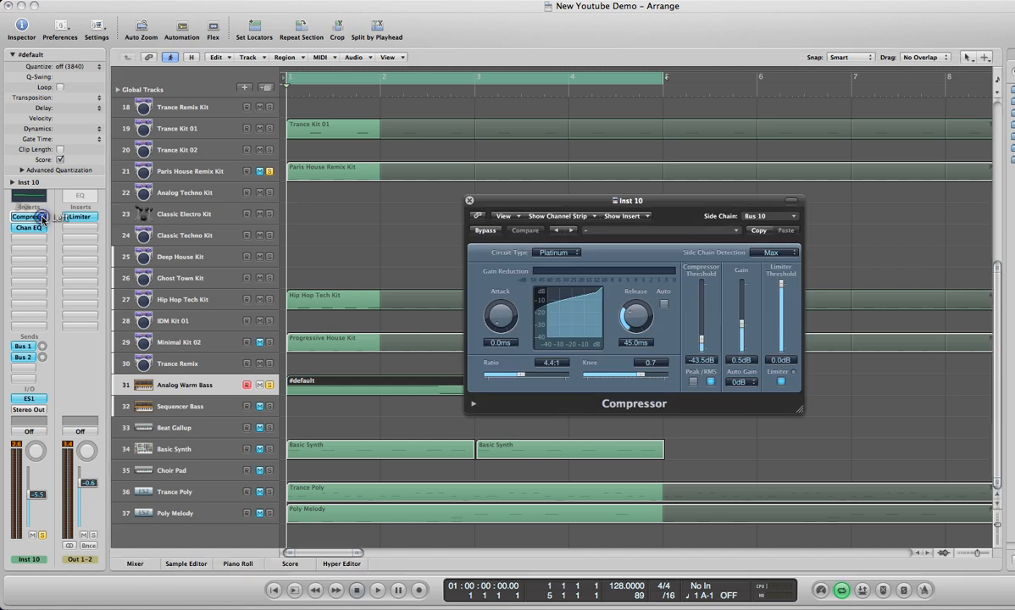
left_click_drag(630, 200, 547, 173)
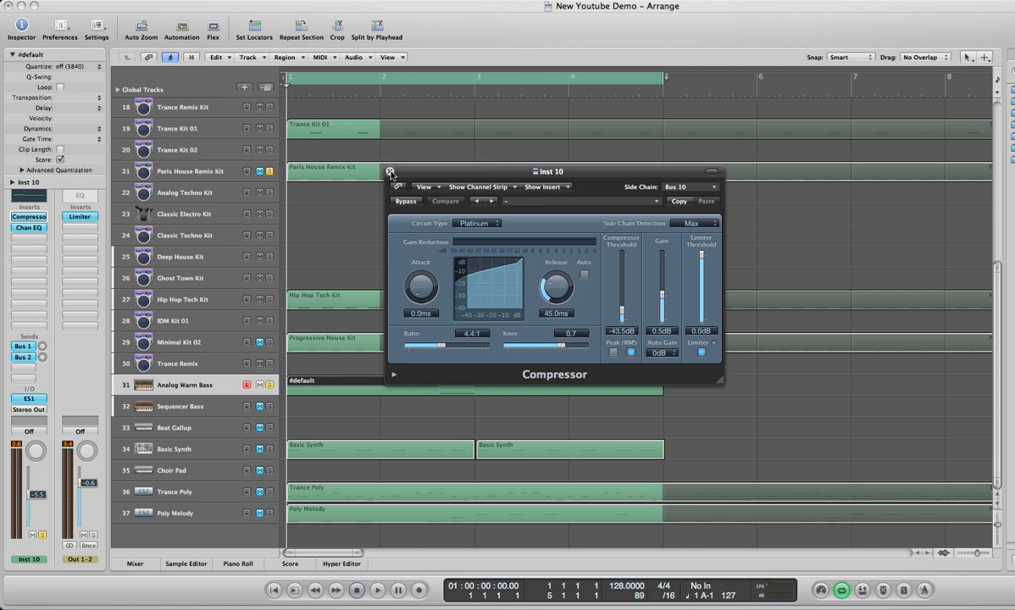
left_click(390, 171)
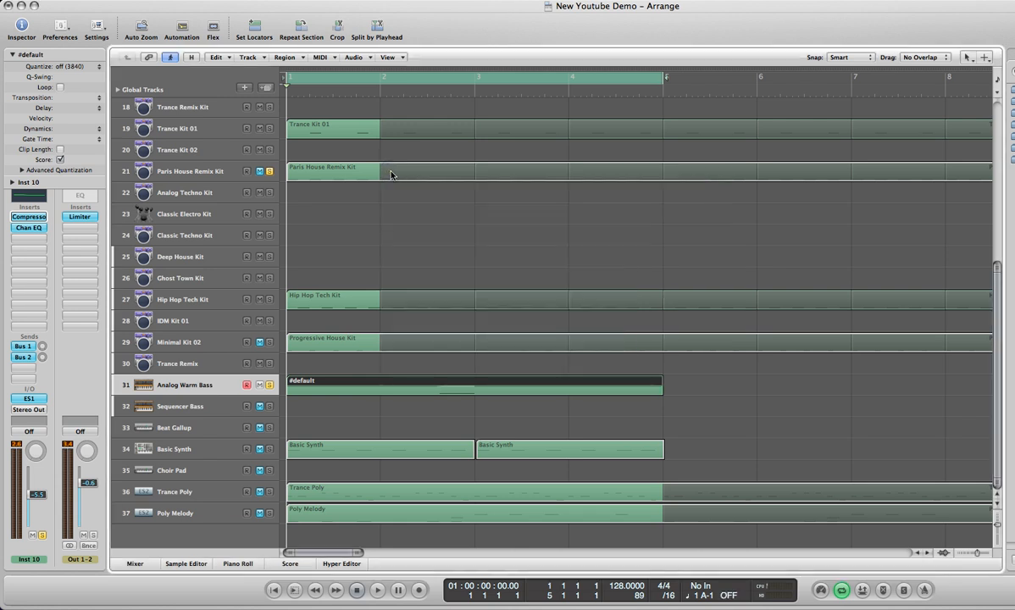
- Select the Paris House Remix Kit region and open the Mixer from the Window menu
left_click(189, 171)
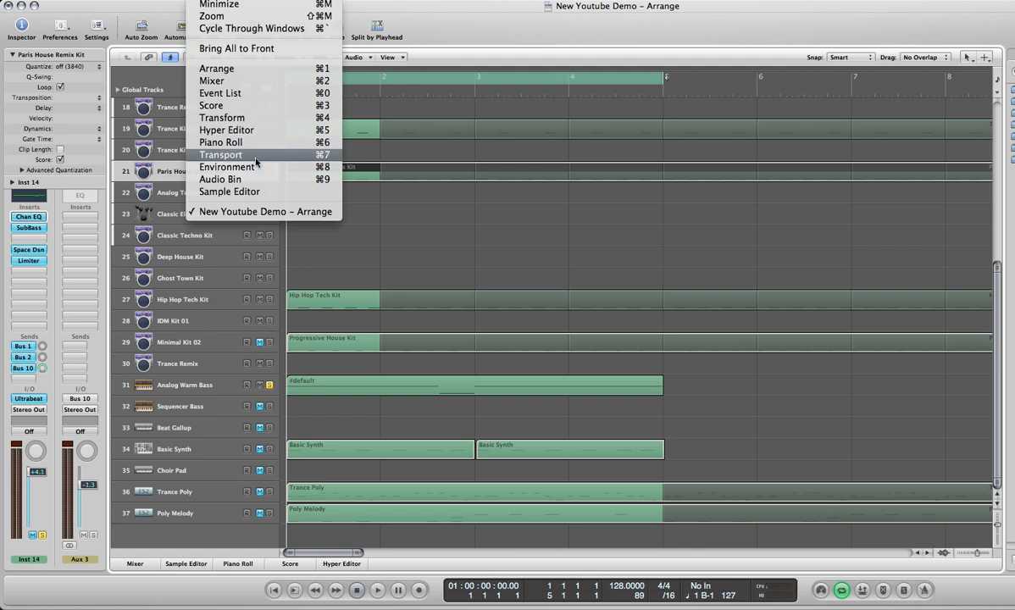
left_click(226, 166)
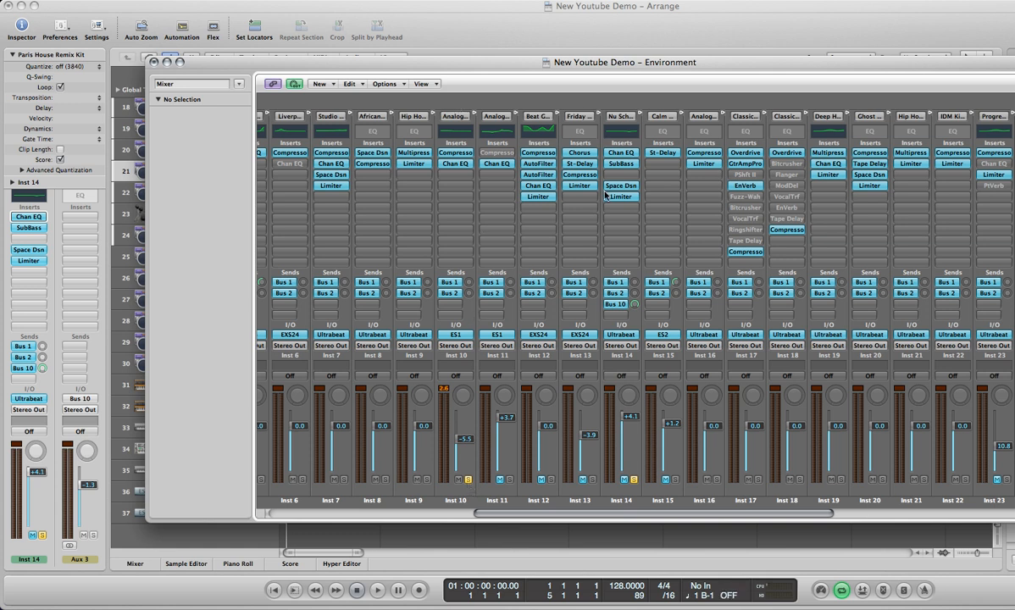
mouse_move(619, 203)
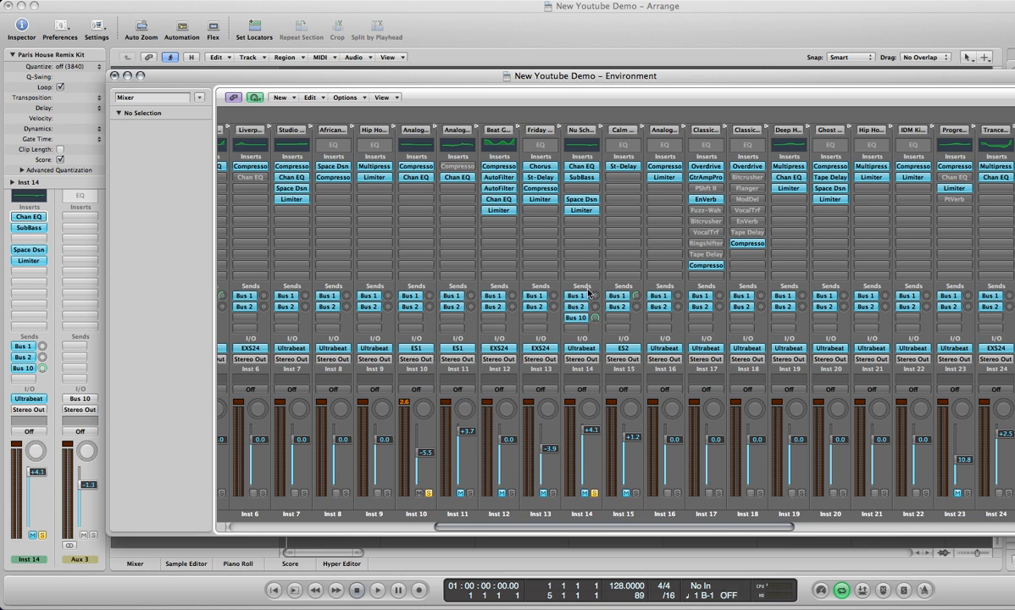
- Confirm Inst 14's post-fader send to Bus 10 and close the Mixer
left_click(580, 317)
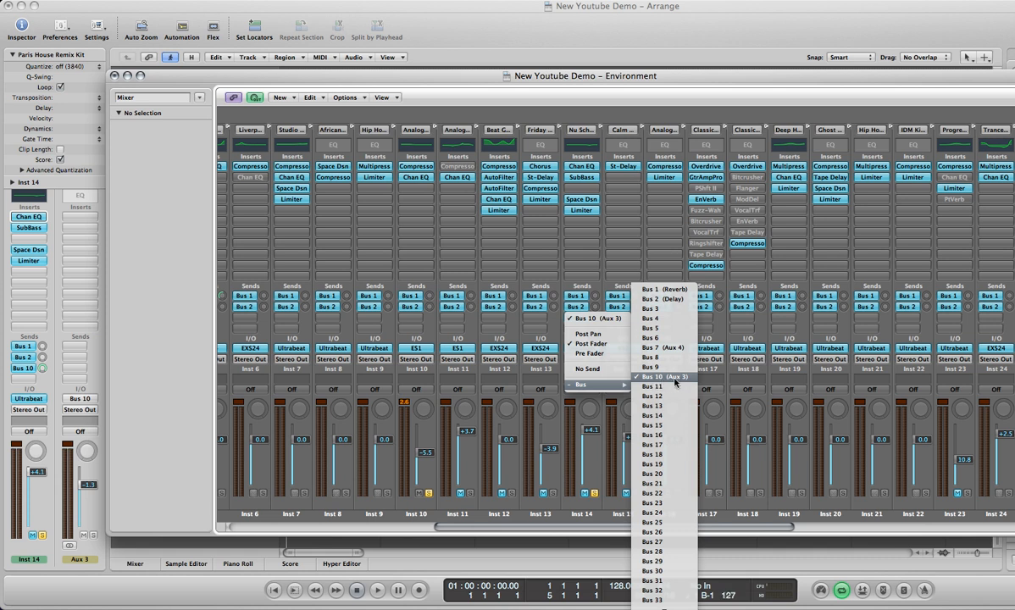
mouse_move(674, 383)
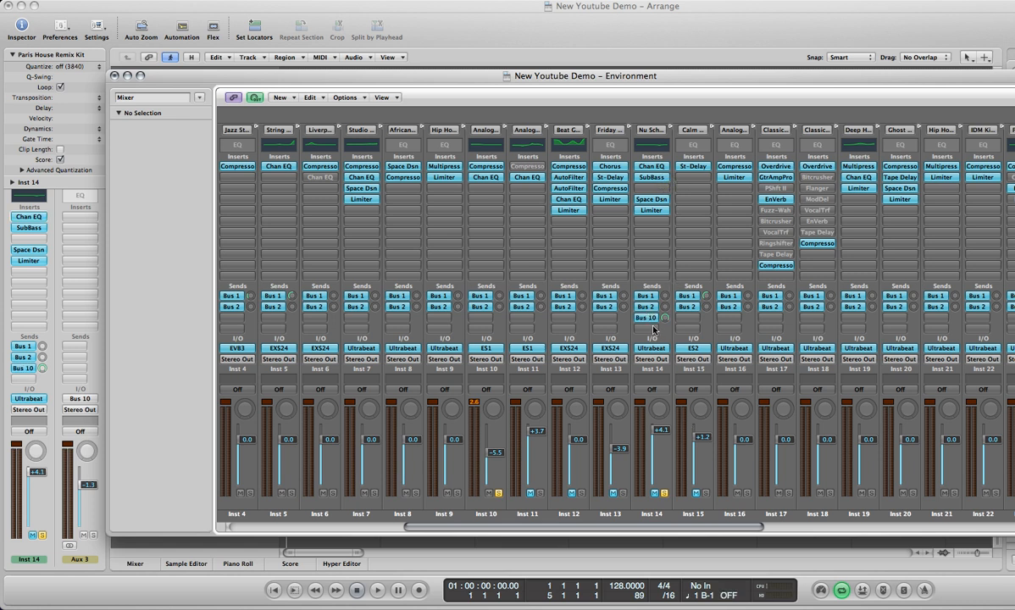
mouse_move(636, 212)
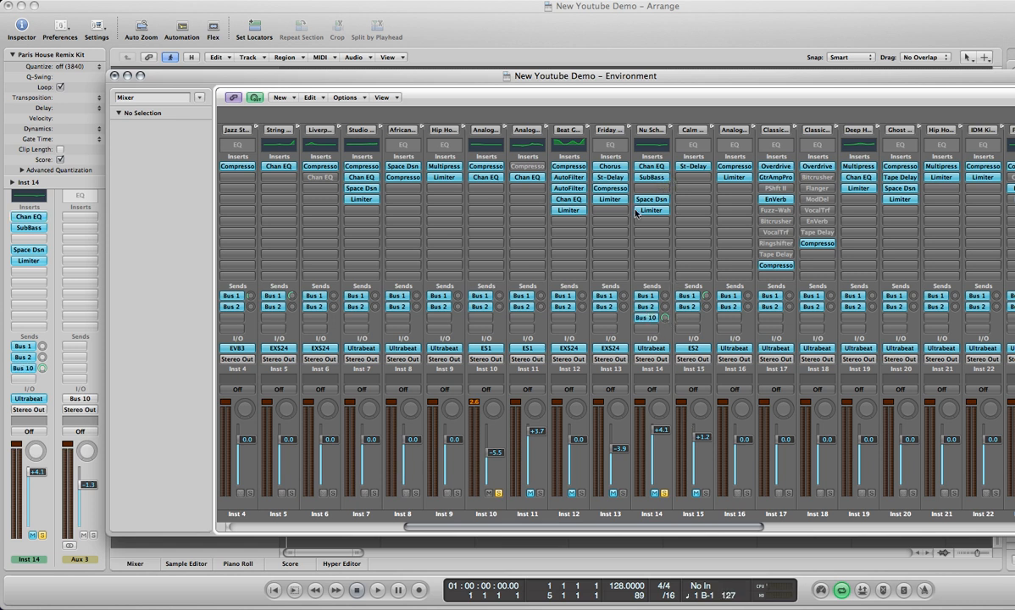
left_click_drag(581, 75, 613, 83)
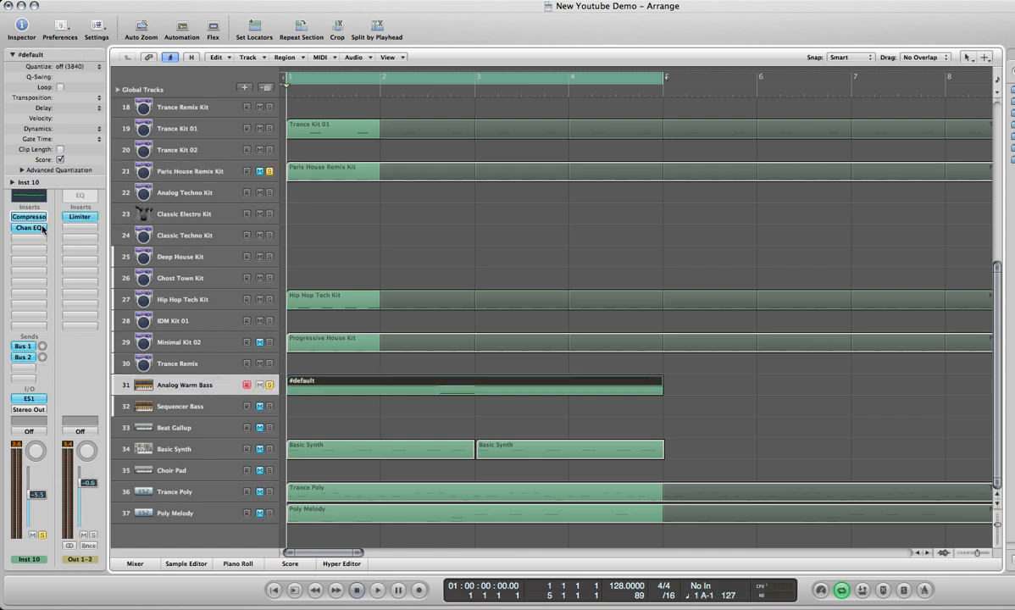
- Open the Analog Warm Bass Compressor and set its Side Chain source to Bus 10
left_click(28, 217)
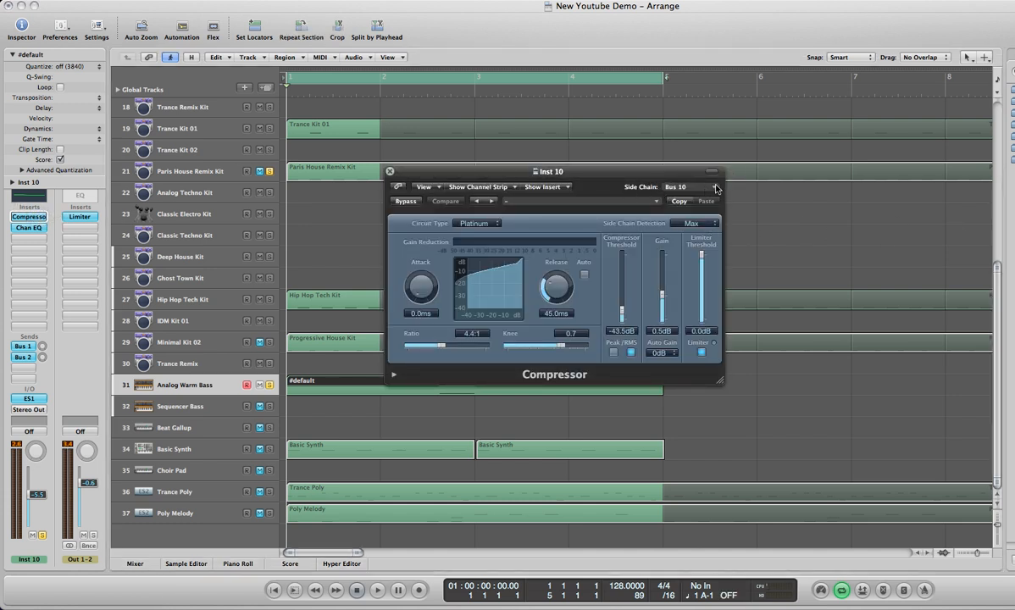
left_click(707, 187)
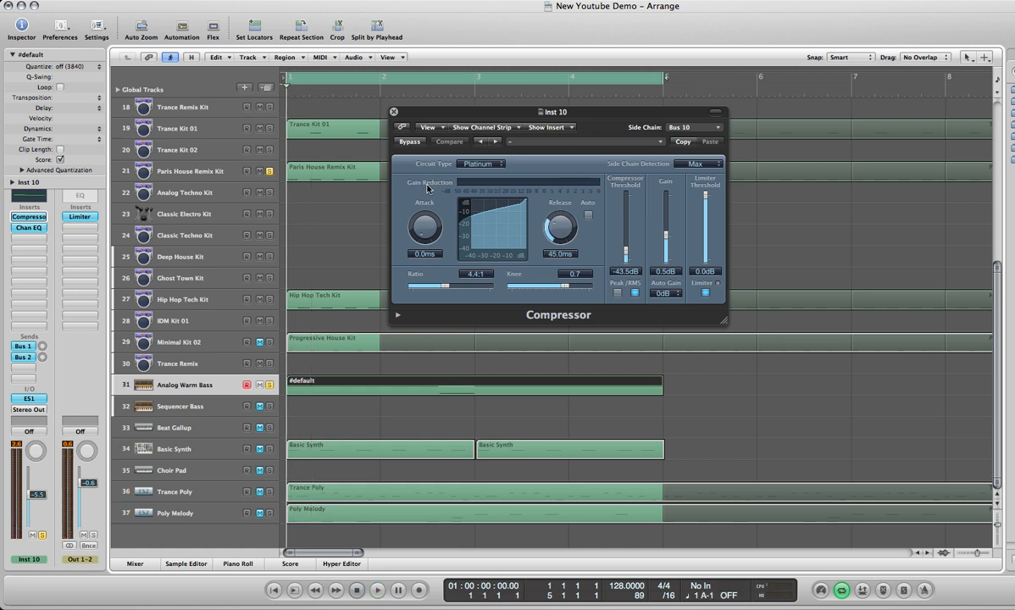
mouse_move(505, 178)
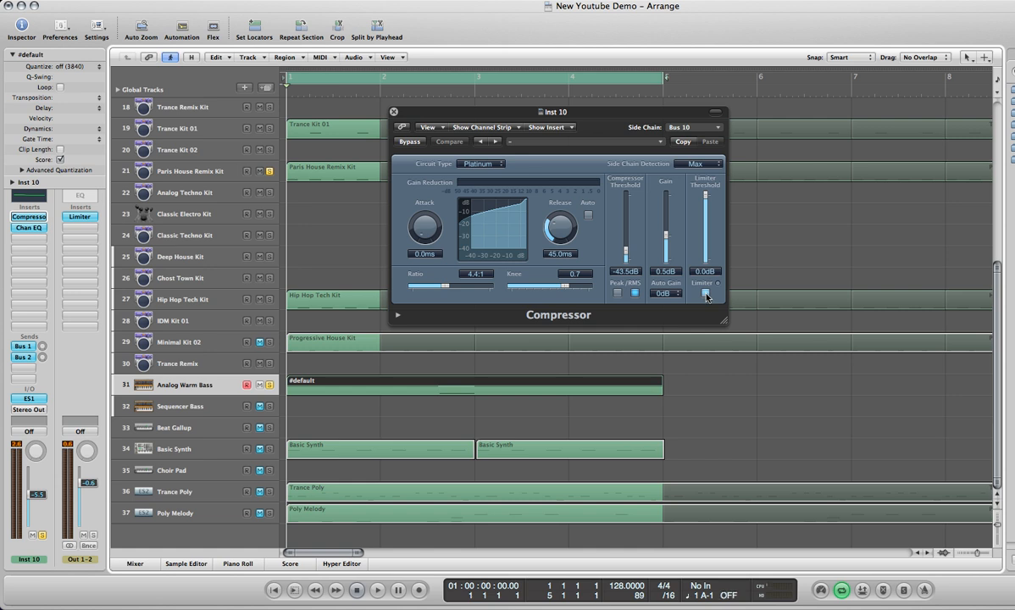
left_click(704, 292)
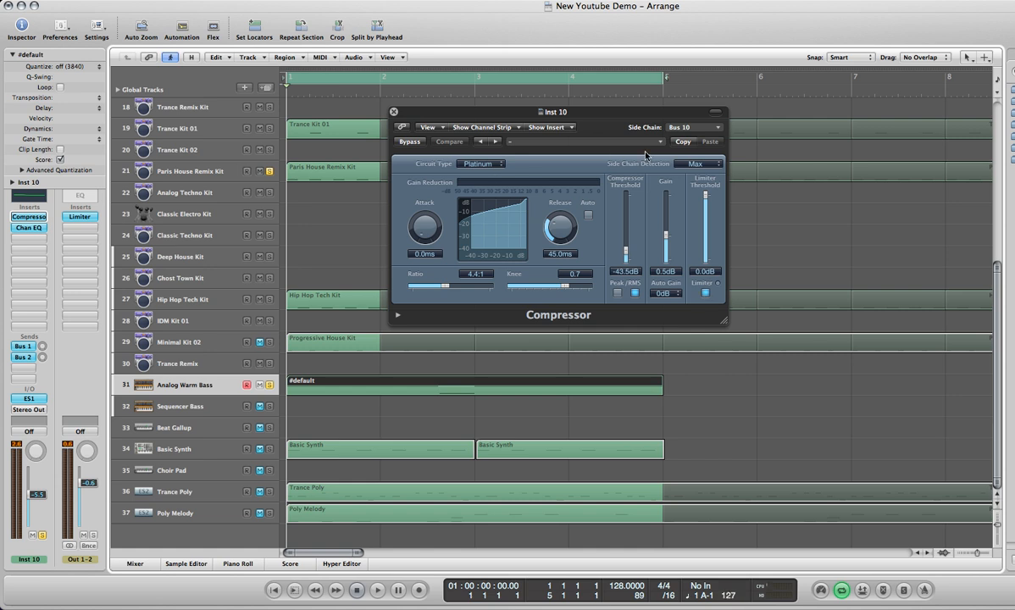
left_click(699, 164)
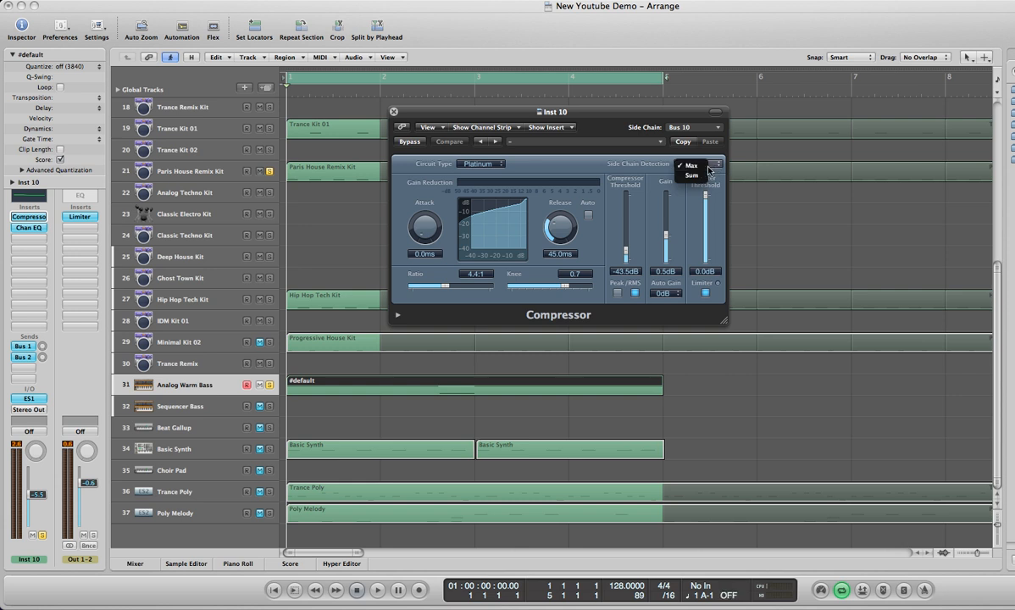
left_click(691, 165)
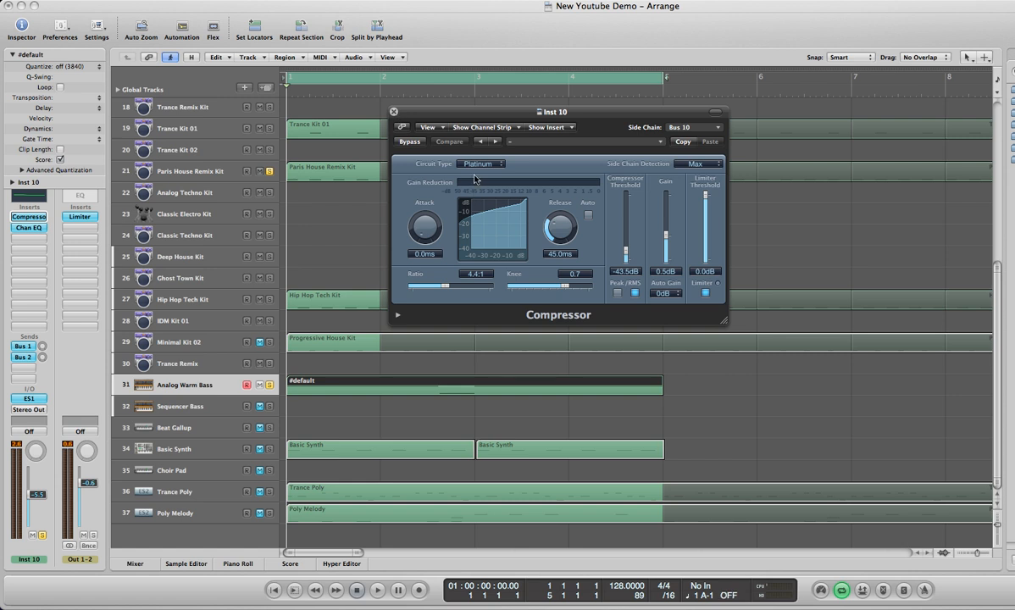
left_click_drag(555, 111, 787, 123)
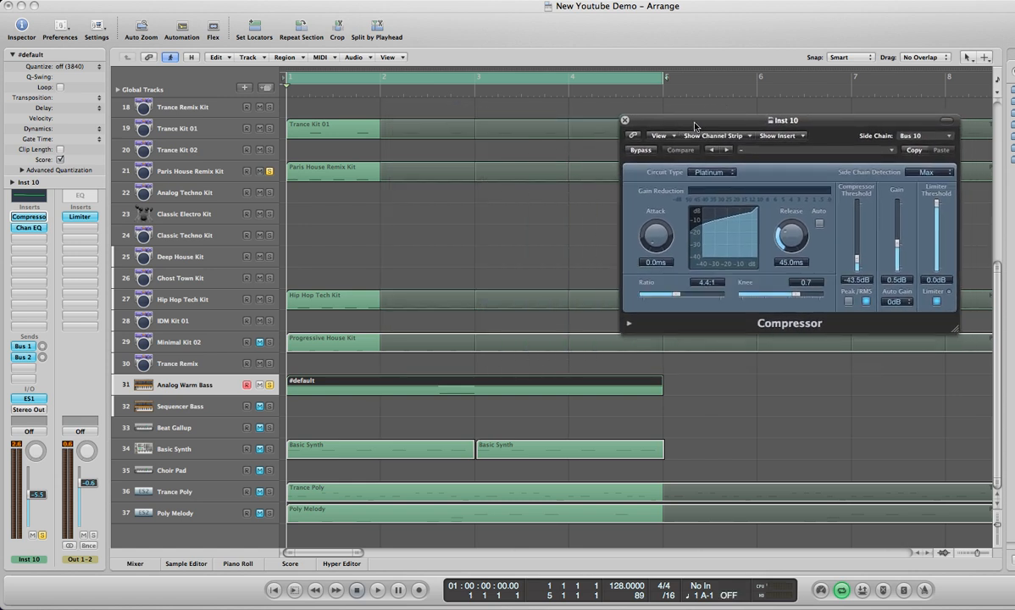
- During playback, audition threshold and output gain, settling at -43.5 dB and 0 dB
left_click(376, 589)
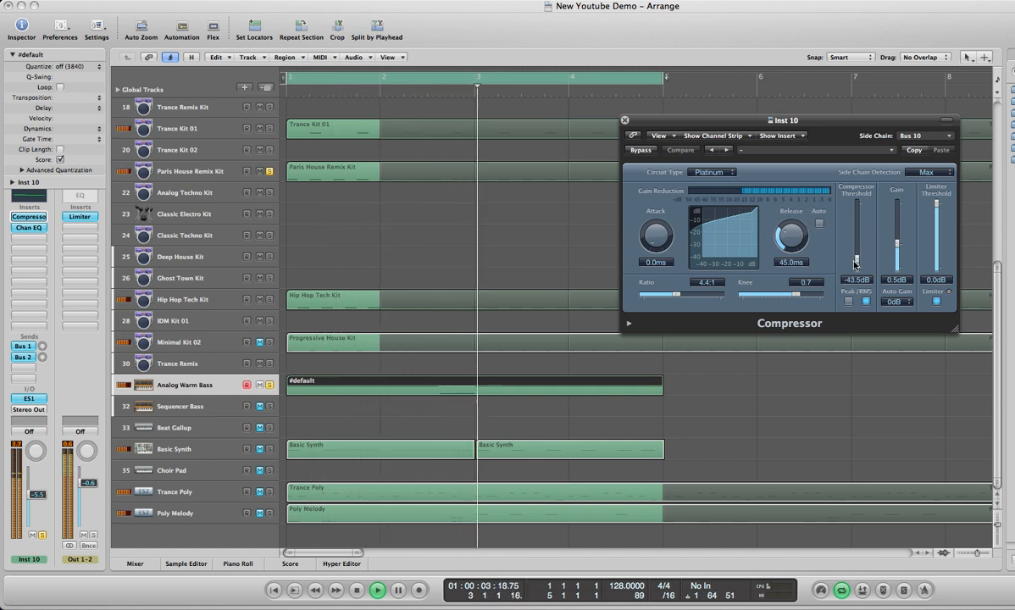
left_click_drag(855, 258, 855, 242)
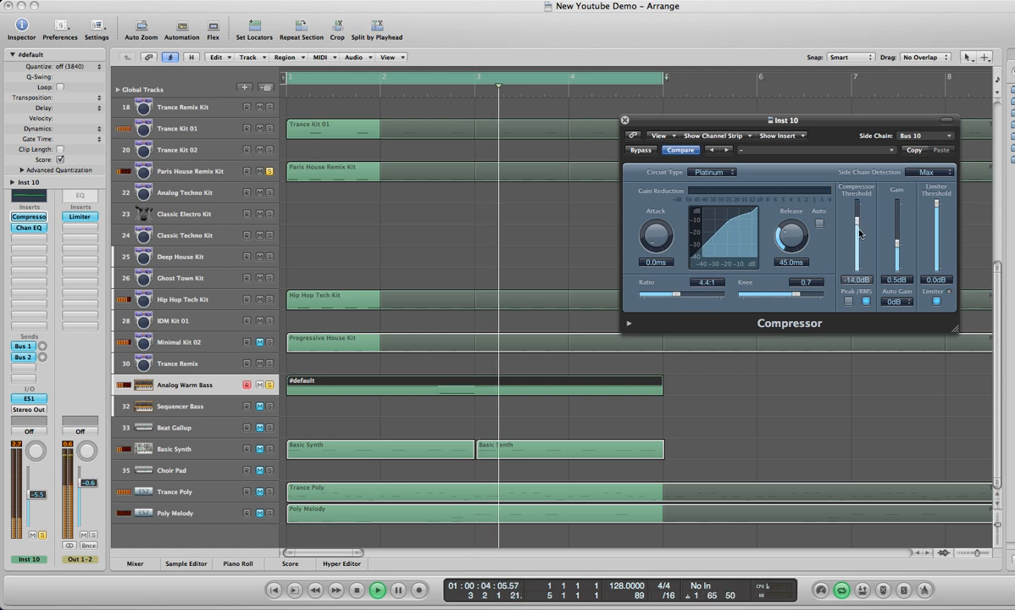
left_click_drag(858, 233, 858, 254)
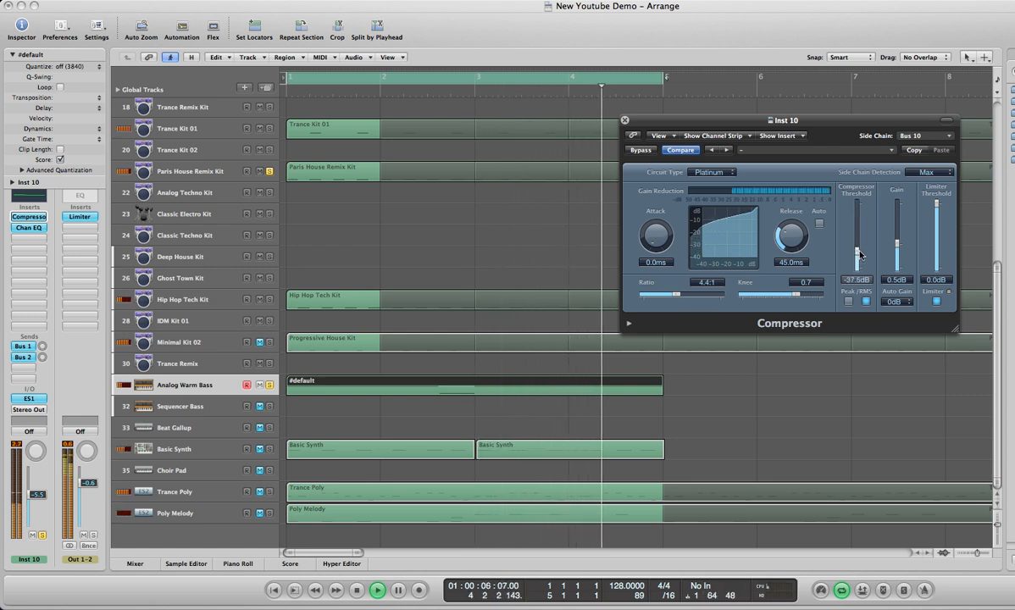
left_click_drag(857, 250, 857, 263)
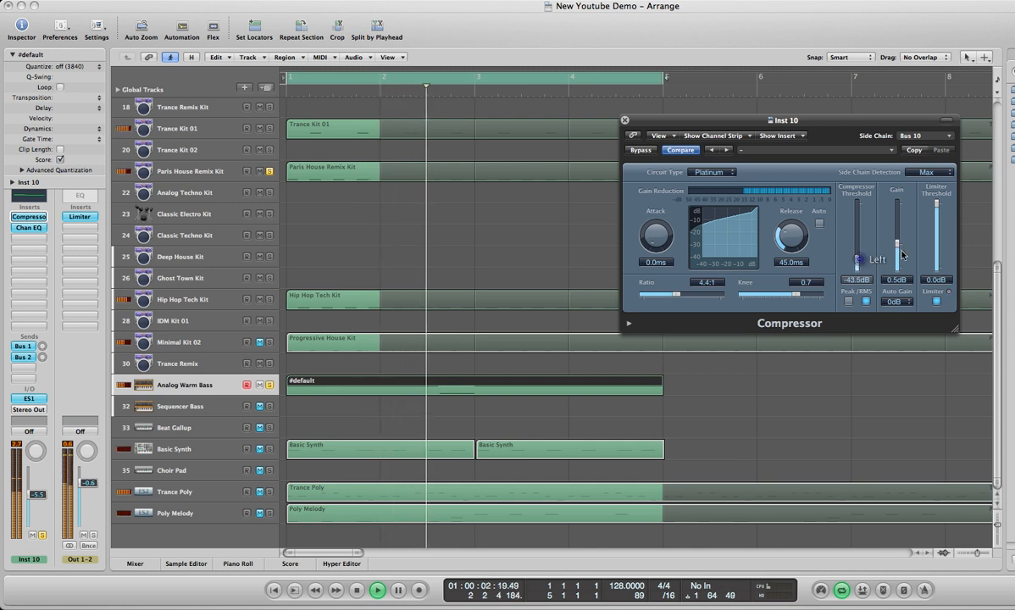
left_click_drag(896, 250, 896, 221)
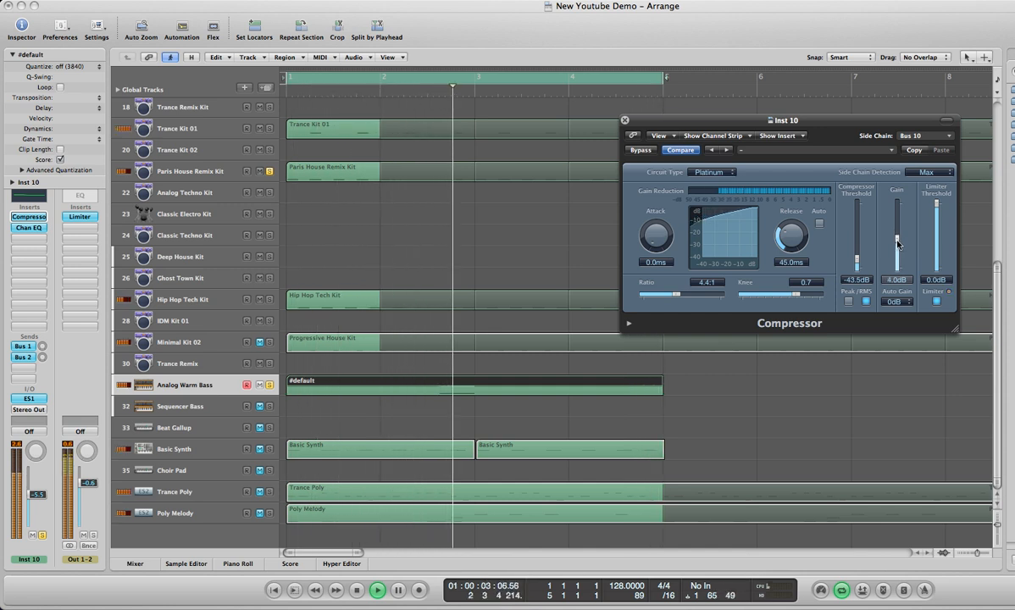
left_click_drag(896, 245, 896, 241)
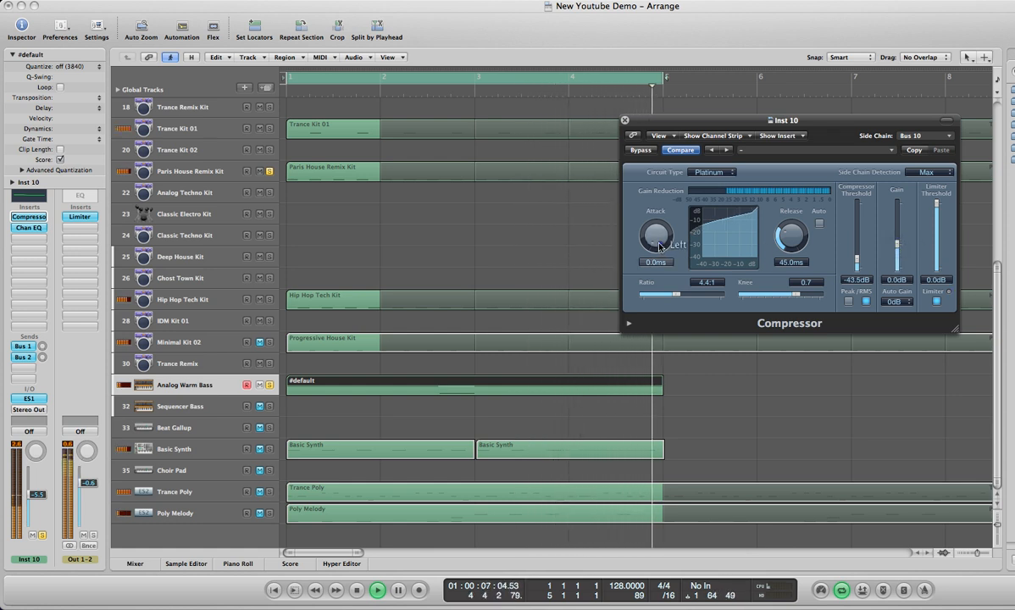
- Try a different attack time and sweep the ratio, restoring it to 4.4:1
left_click_drag(656, 236, 656, 212)
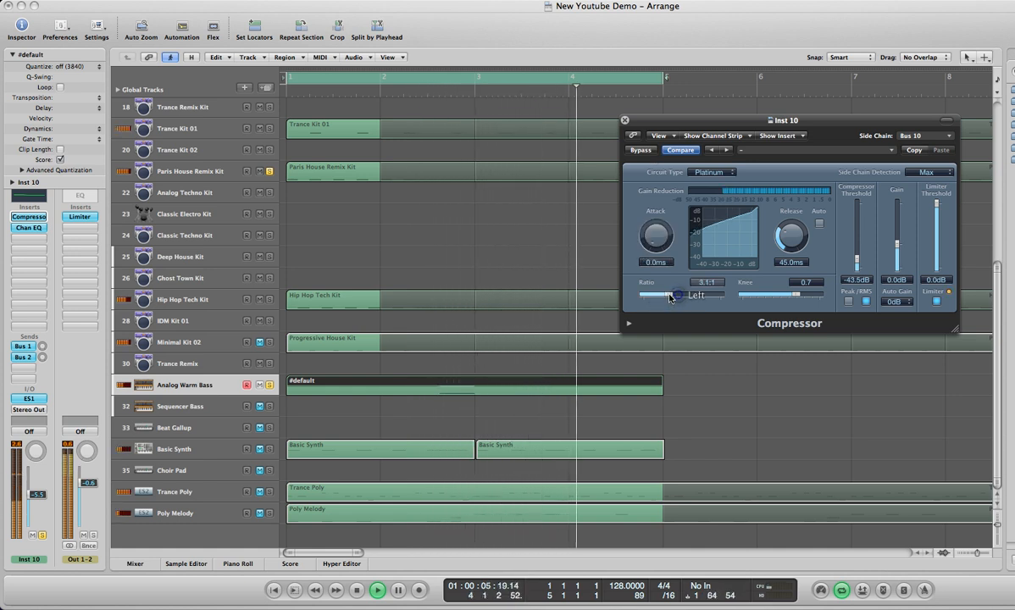
left_click_drag(672, 296, 644, 295)
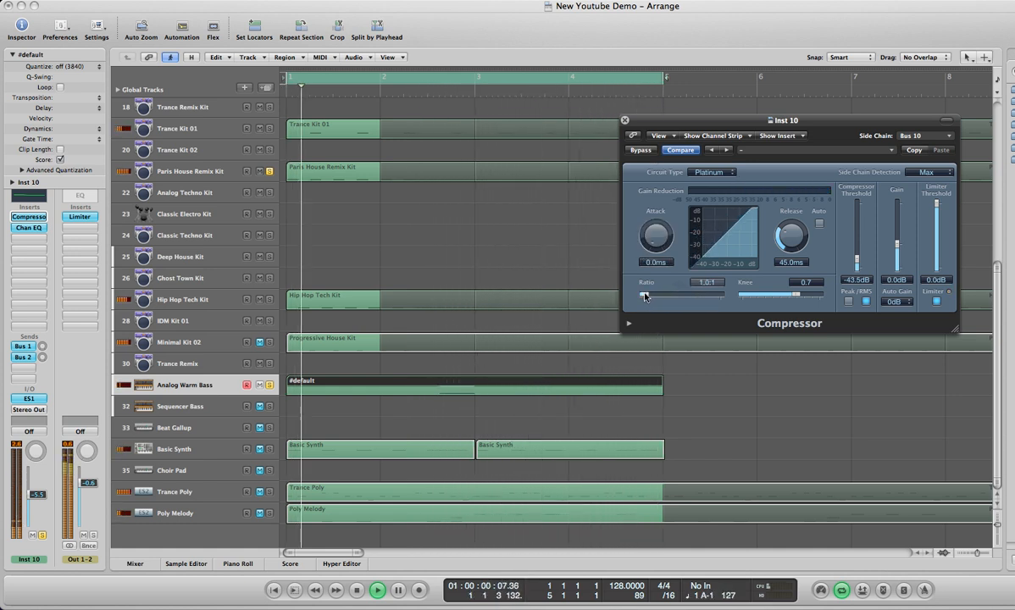
left_click_drag(645, 295, 671, 295)
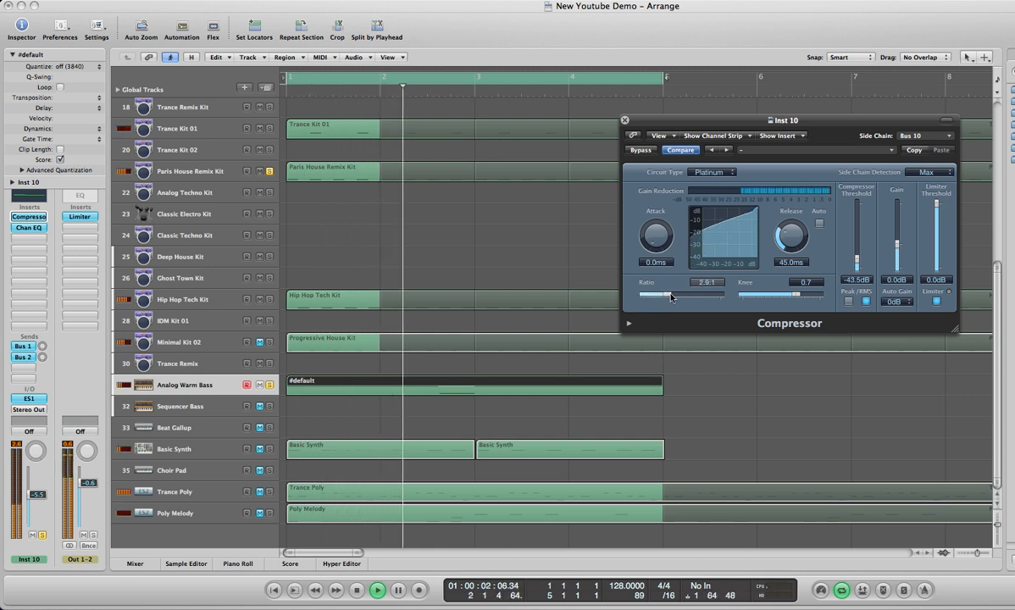
left_click_drag(663, 295, 682, 295)
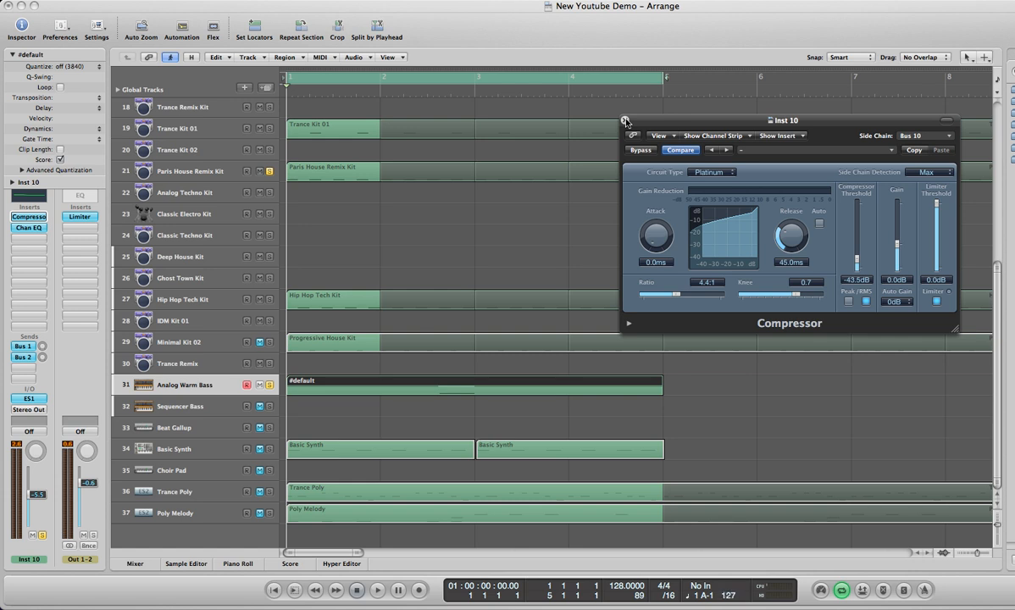
left_click_drag(784, 119, 618, 167)
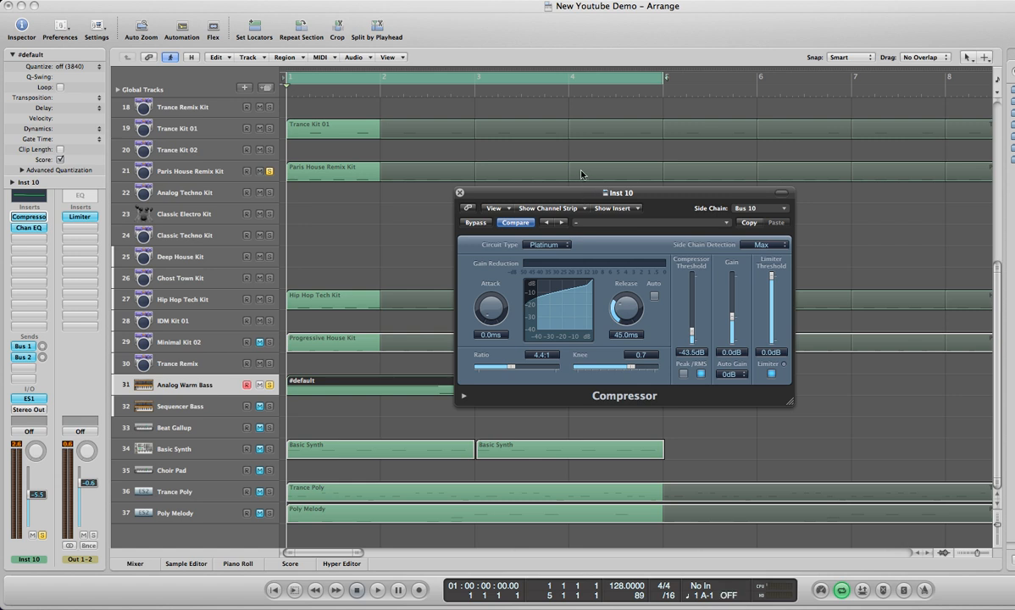
mouse_move(552, 202)
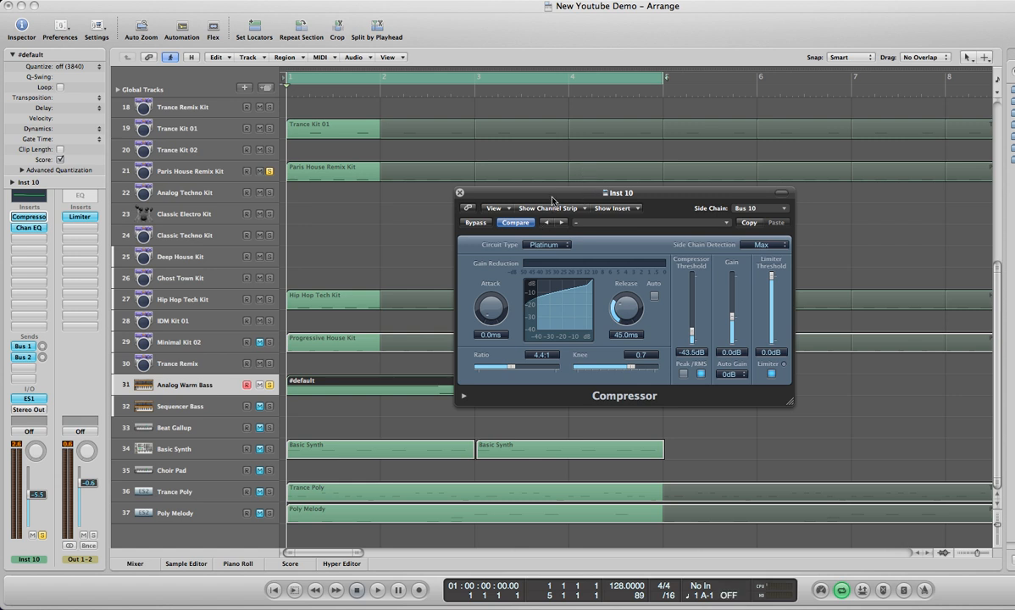